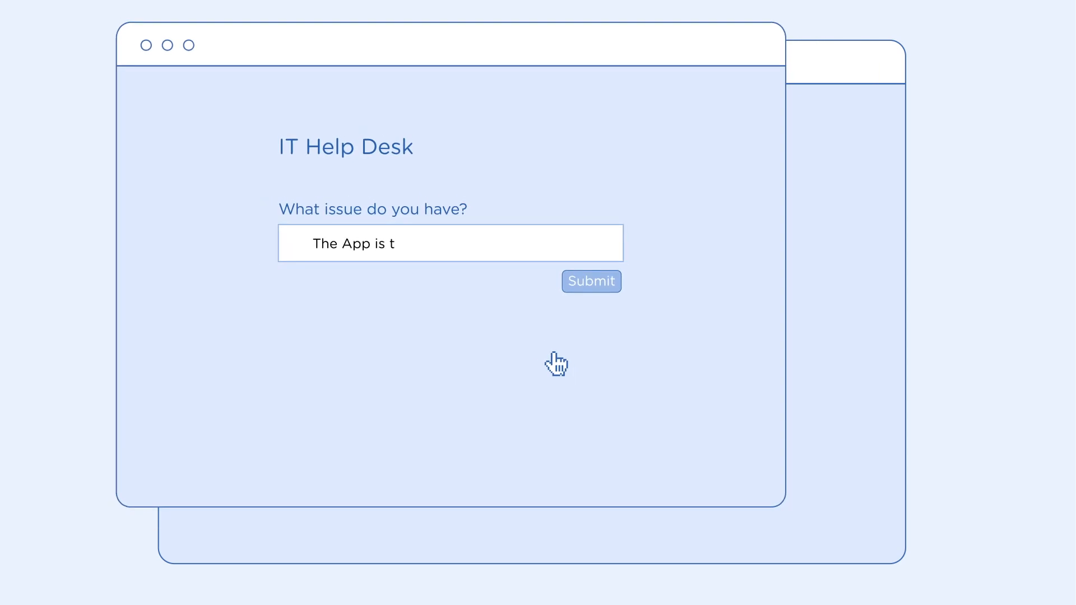
{"action": "type", "text": "oo slow"}
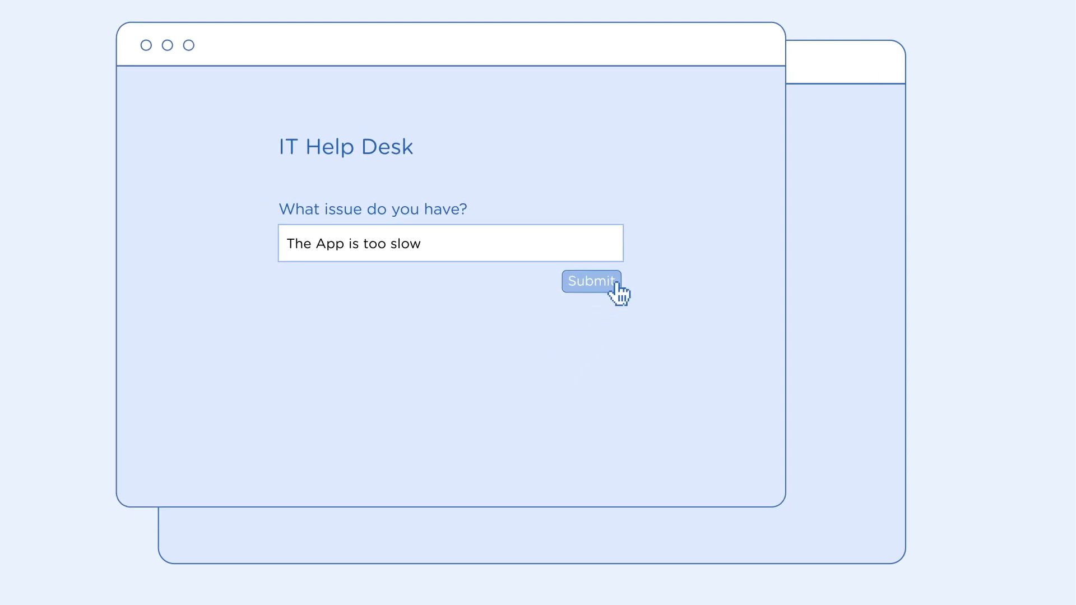
{"action": "left_click", "coordinate": [590, 280]}
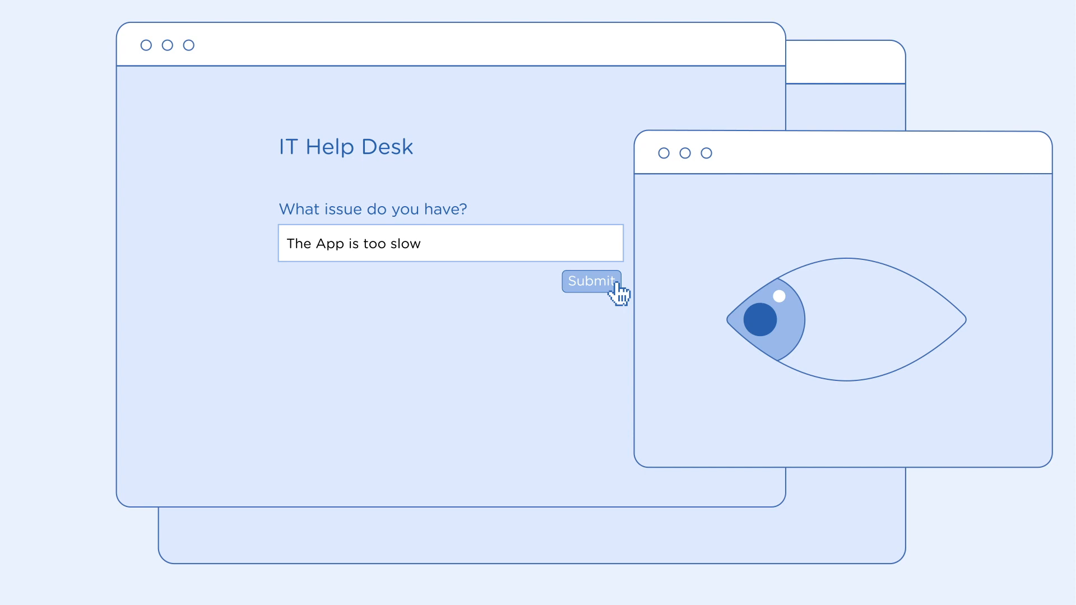
{"action": "left_click", "coordinate": [591, 280]}
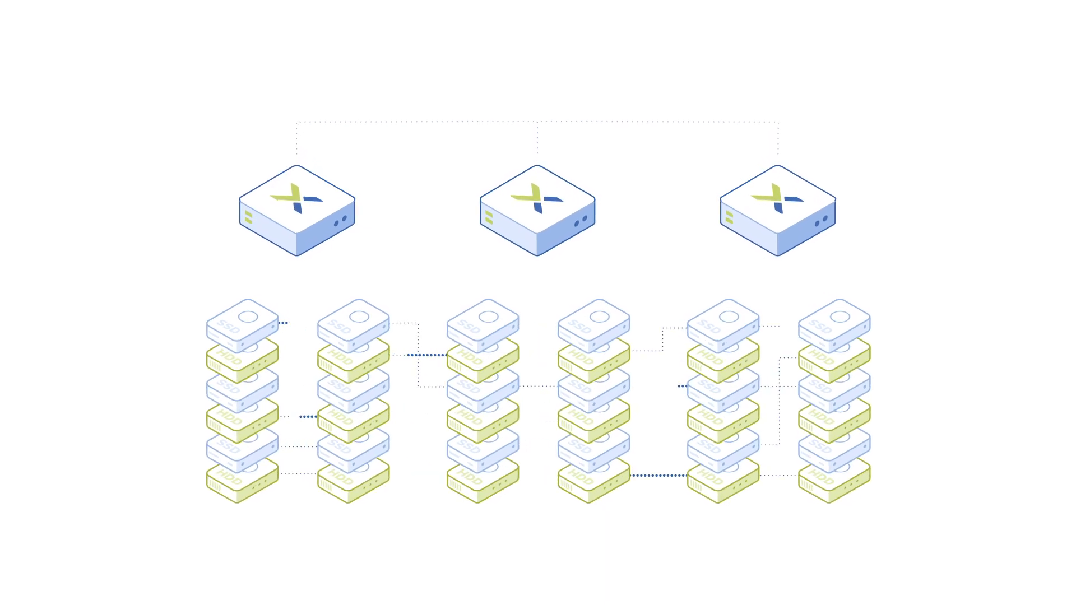
{"action": "scroll", "scroll_direction": "down", "scroll_amount": 3}
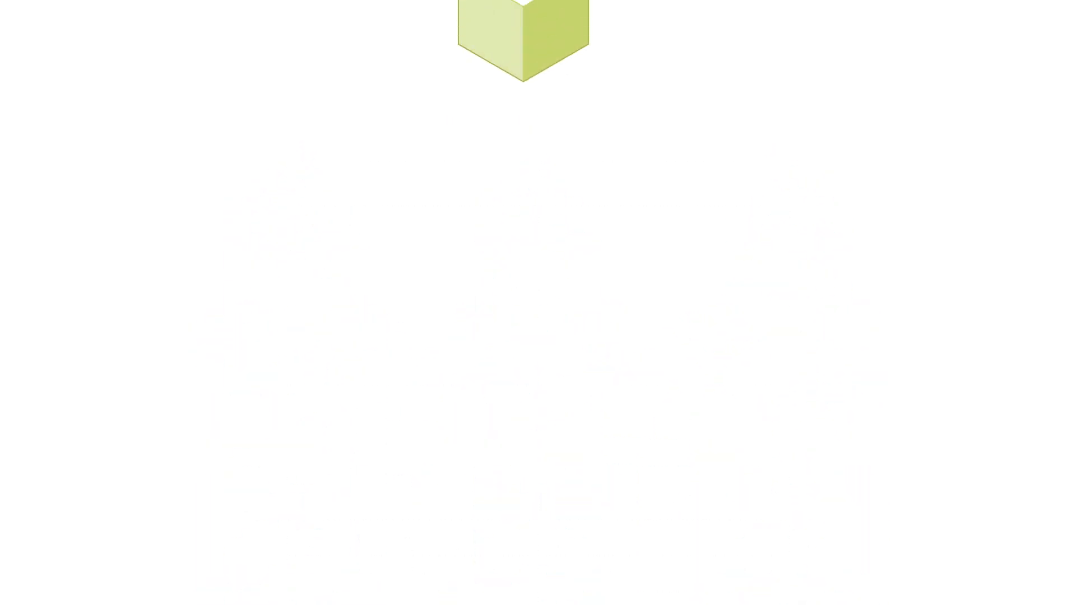